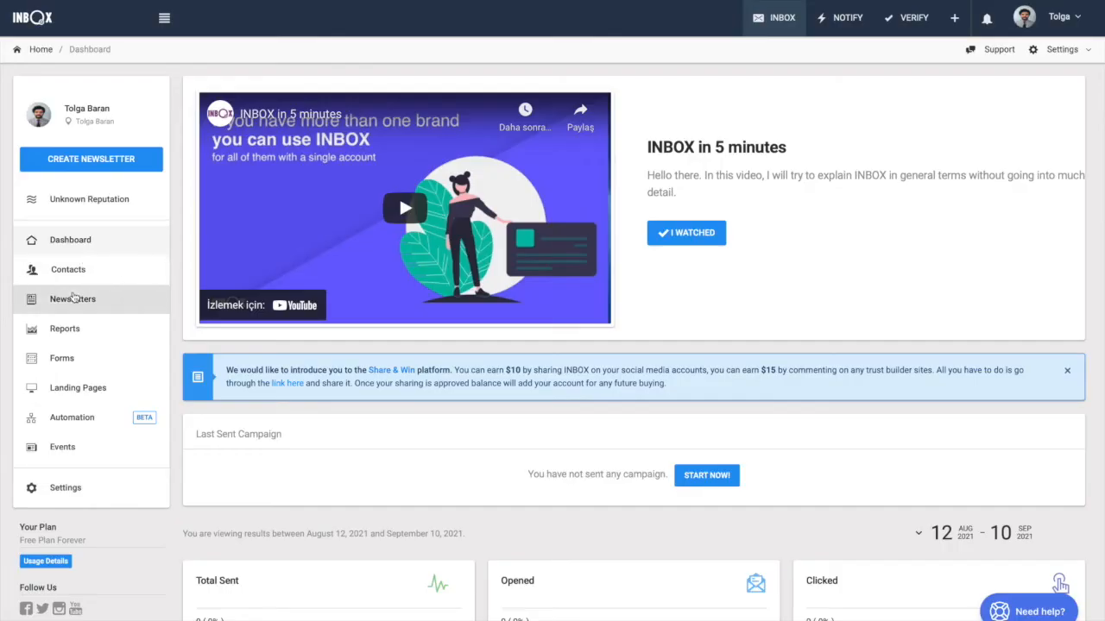
# Go to the Newsletters page from the left sidebar.
pyautogui.click(73, 299)
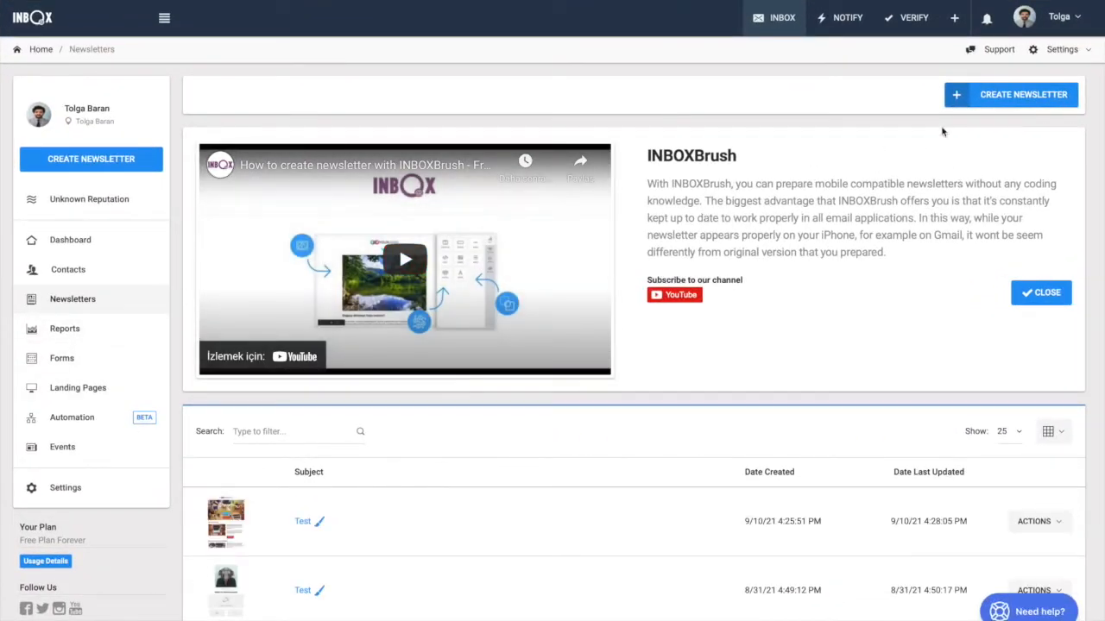
pyautogui.moveTo(745, 144)
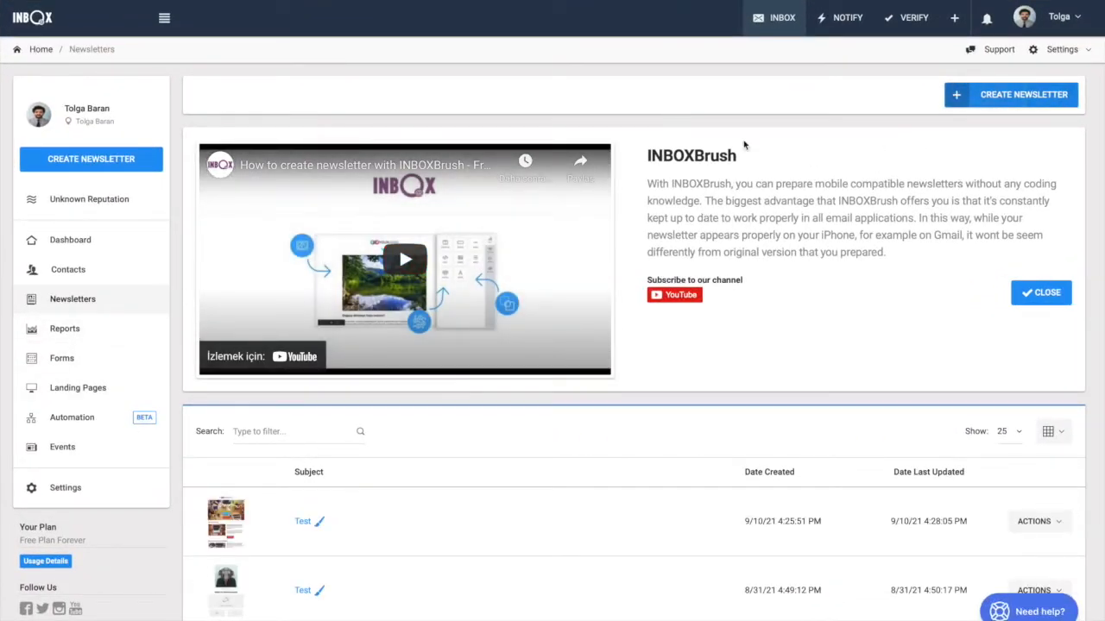
# Create a newsletter with subject 'Test' from the Growth template.
pyautogui.click(1022, 94)
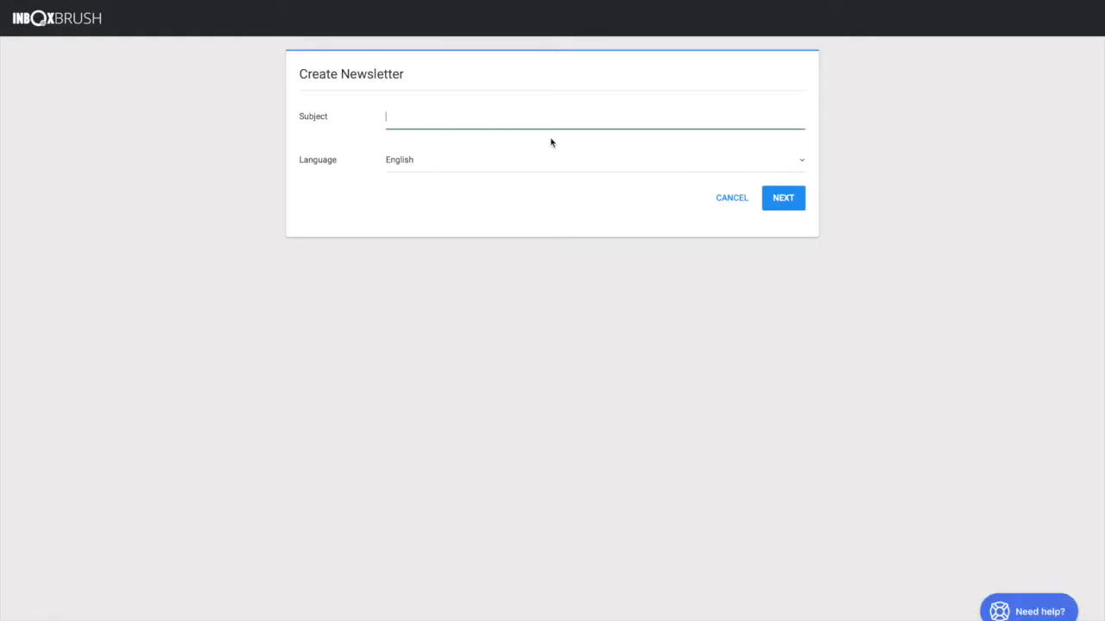
pyautogui.write('Test')
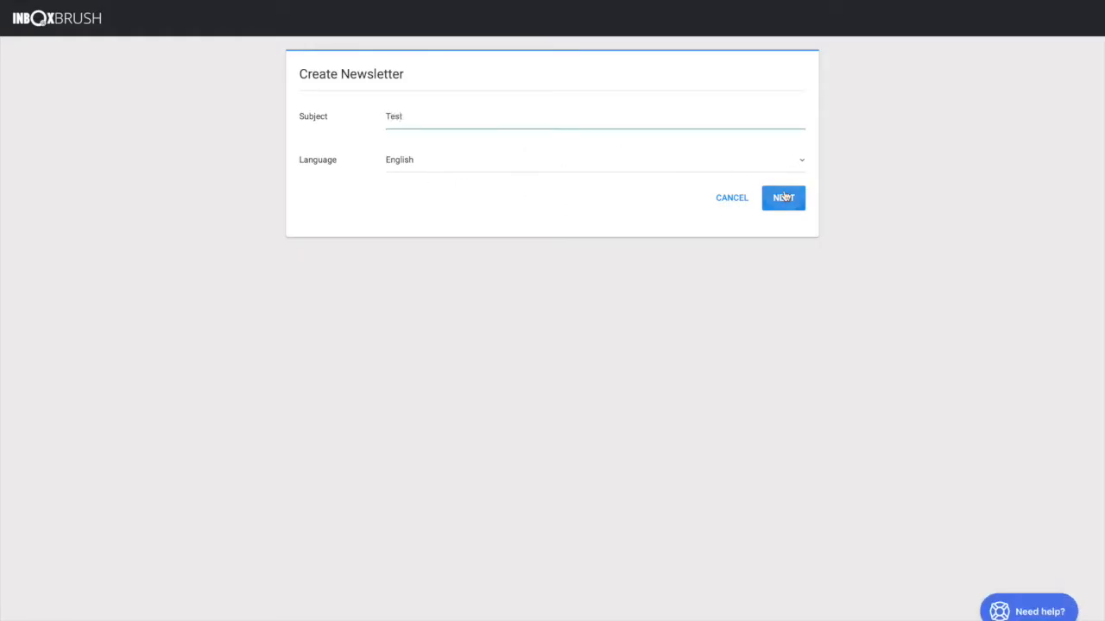
pyautogui.click(782, 198)
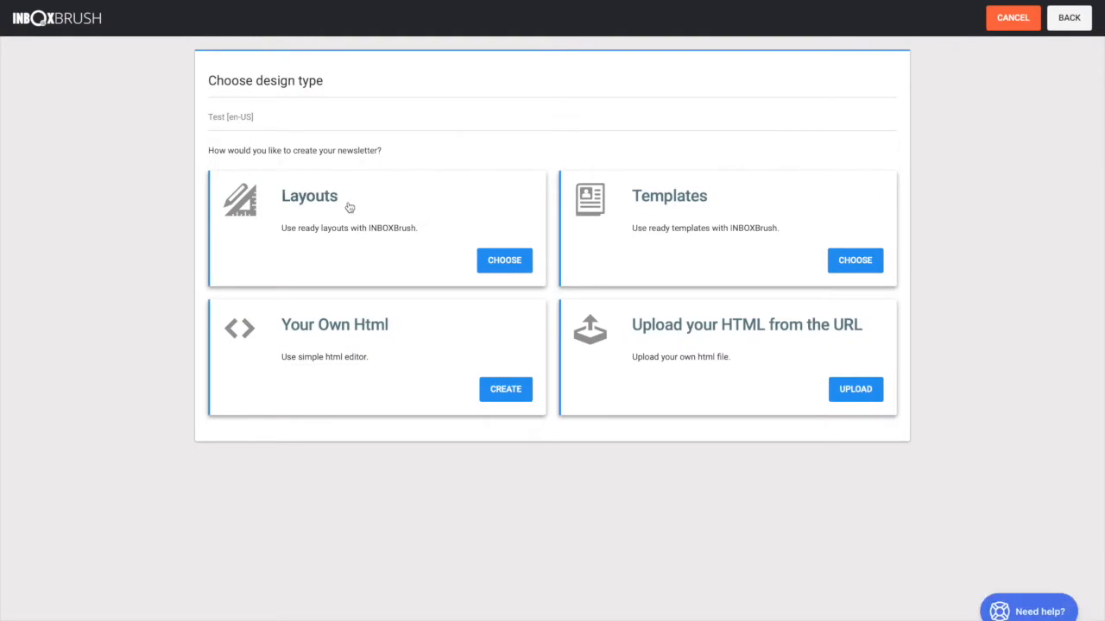
pyautogui.moveTo(413, 232)
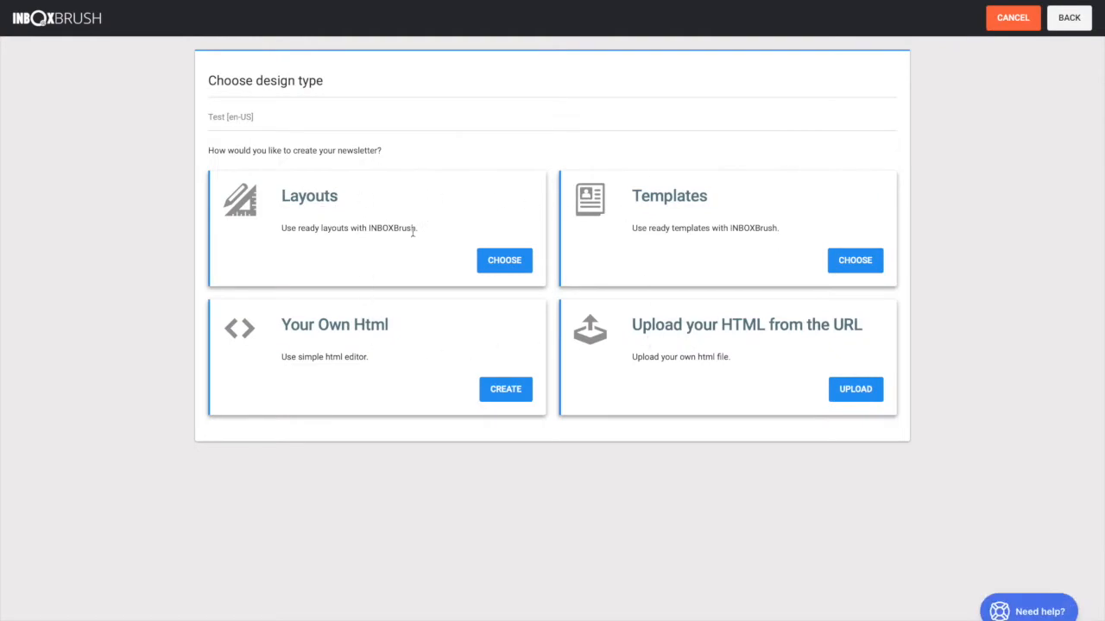
pyautogui.moveTo(754, 382)
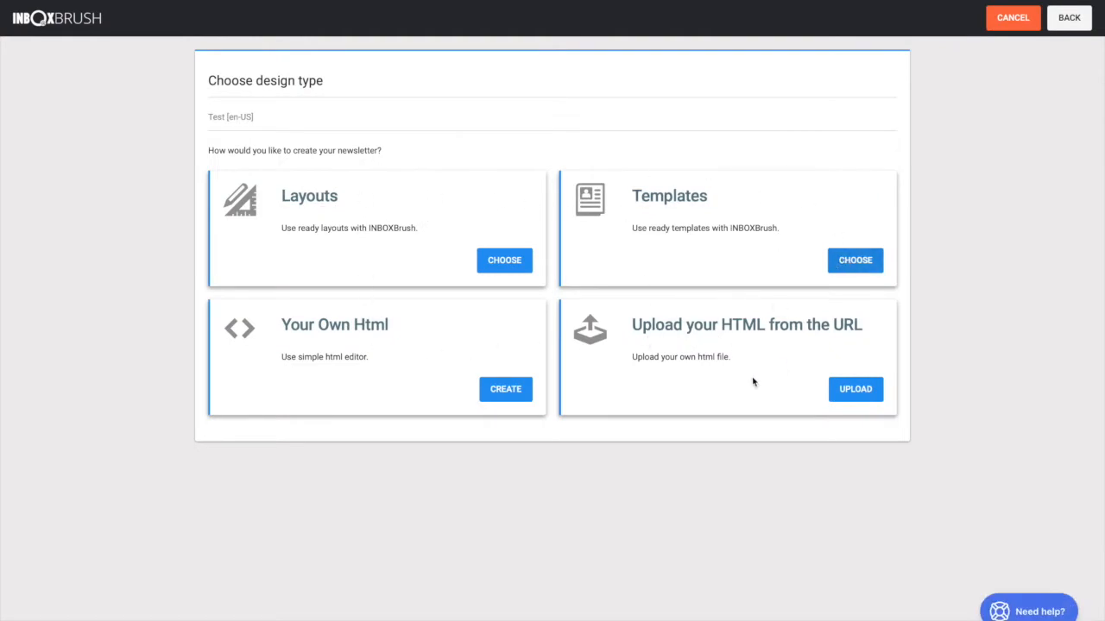
pyautogui.click(855, 260)
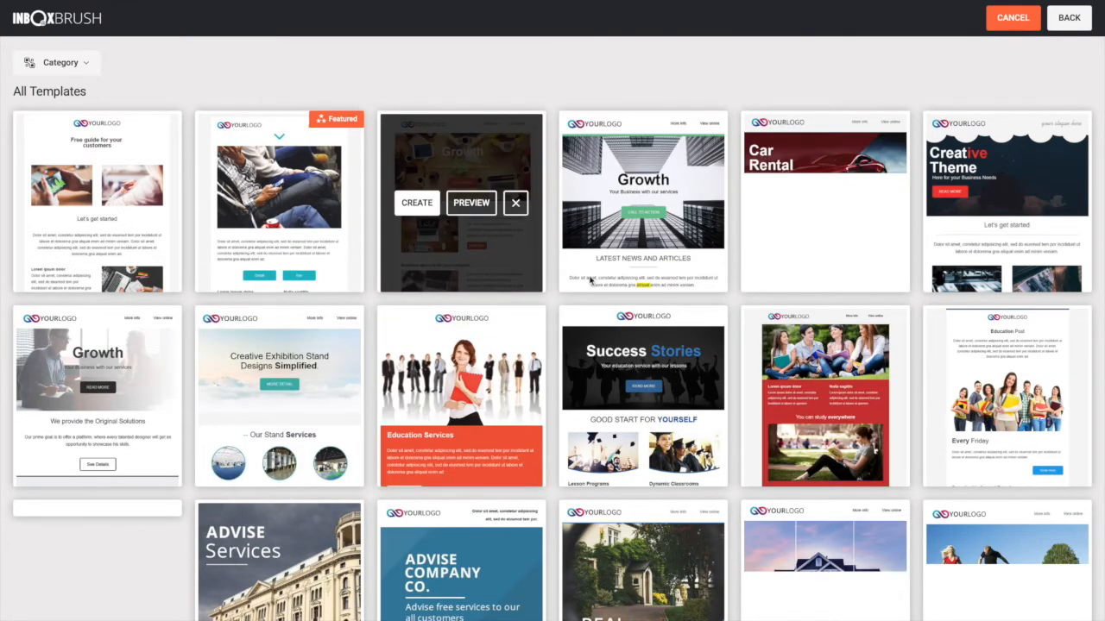
pyautogui.moveTo(436, 129)
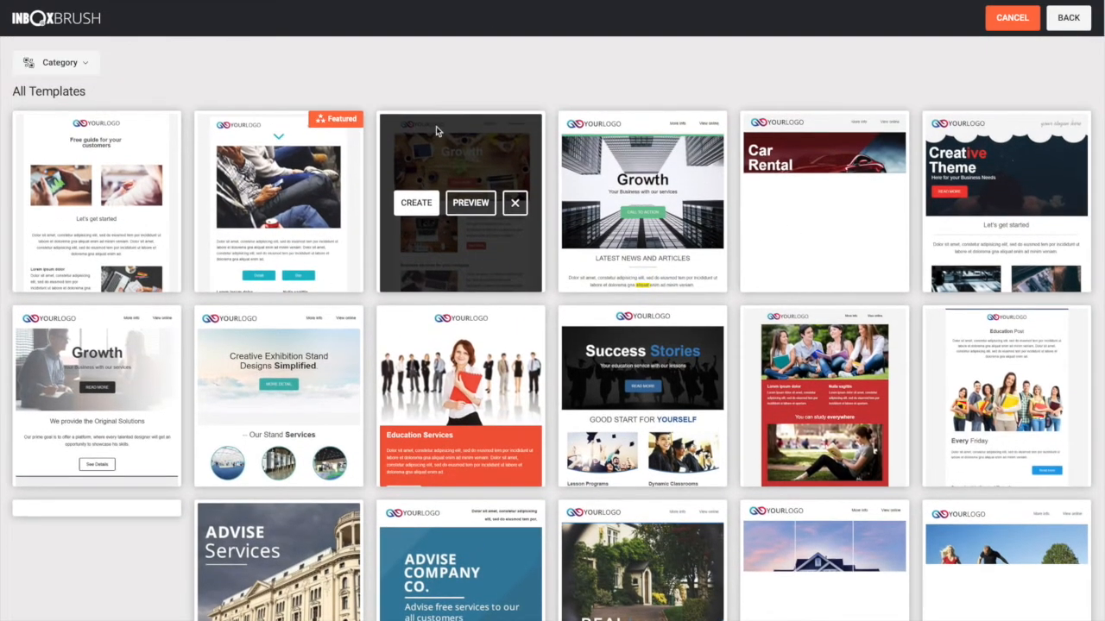
pyautogui.click(416, 202)
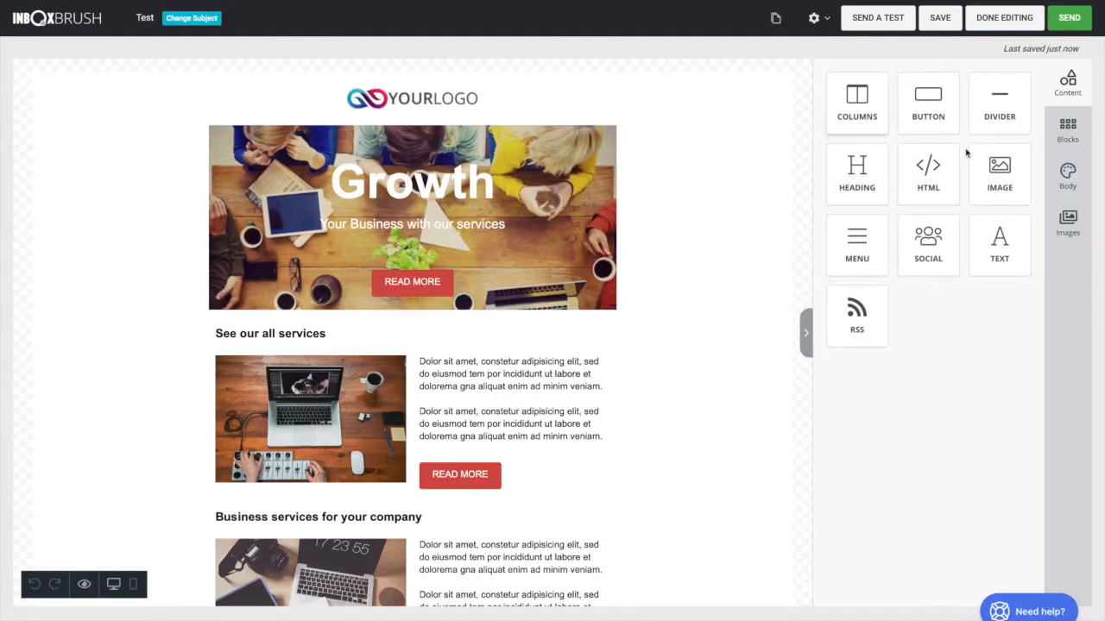
# Drag a Button block into the Growth hero below the subtitle.
pyautogui.moveTo(928, 92); pyautogui.dragTo(466, 177)
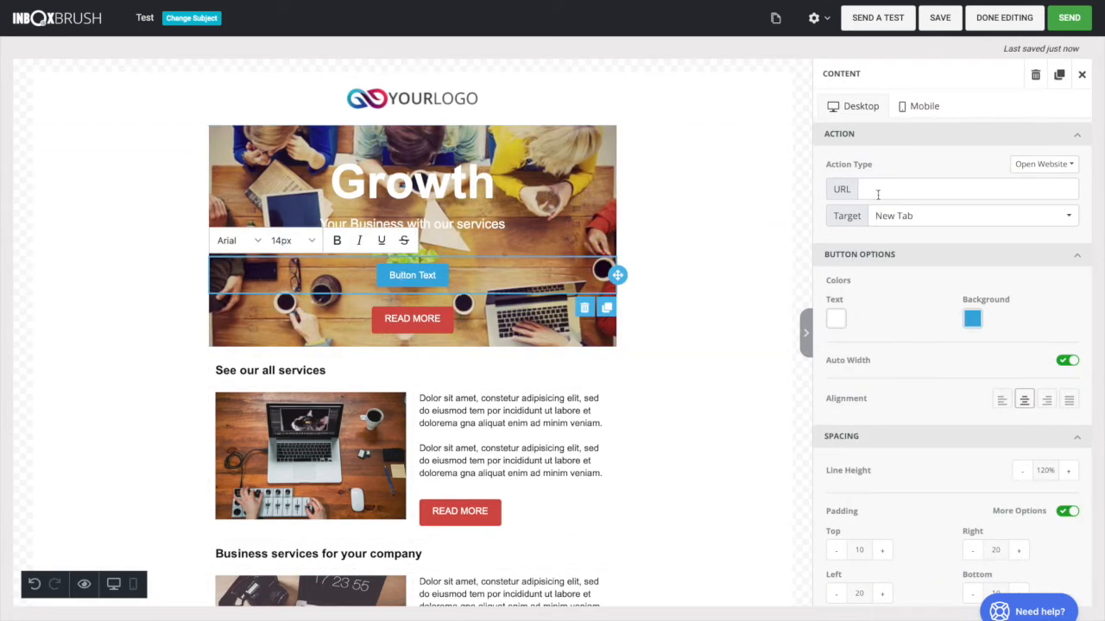
pyautogui.click(411, 181)
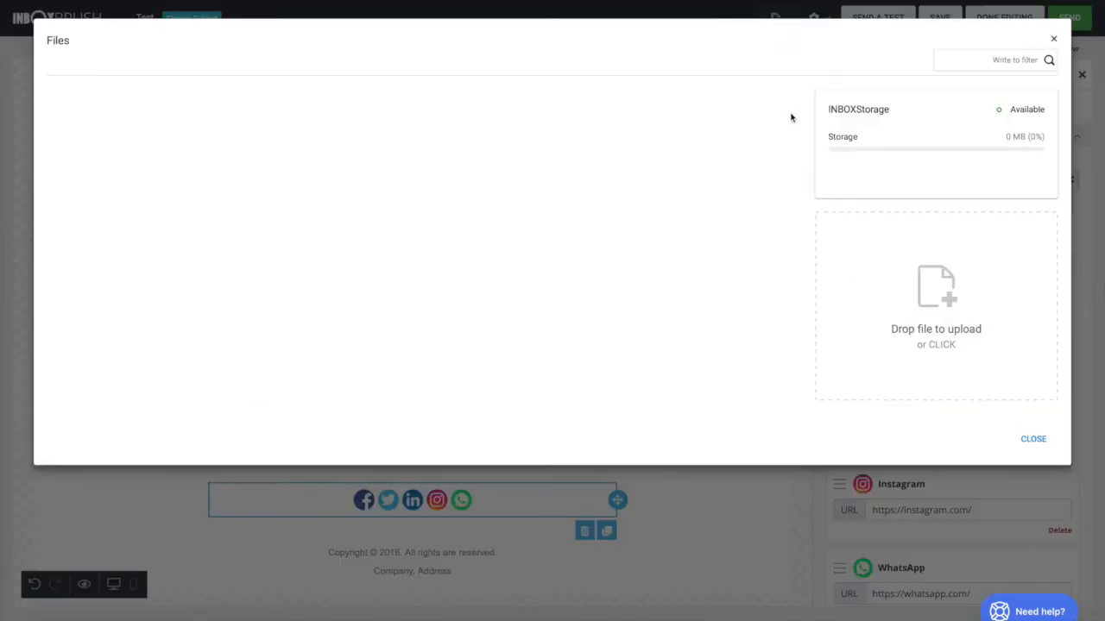
pyautogui.click(1034, 438)
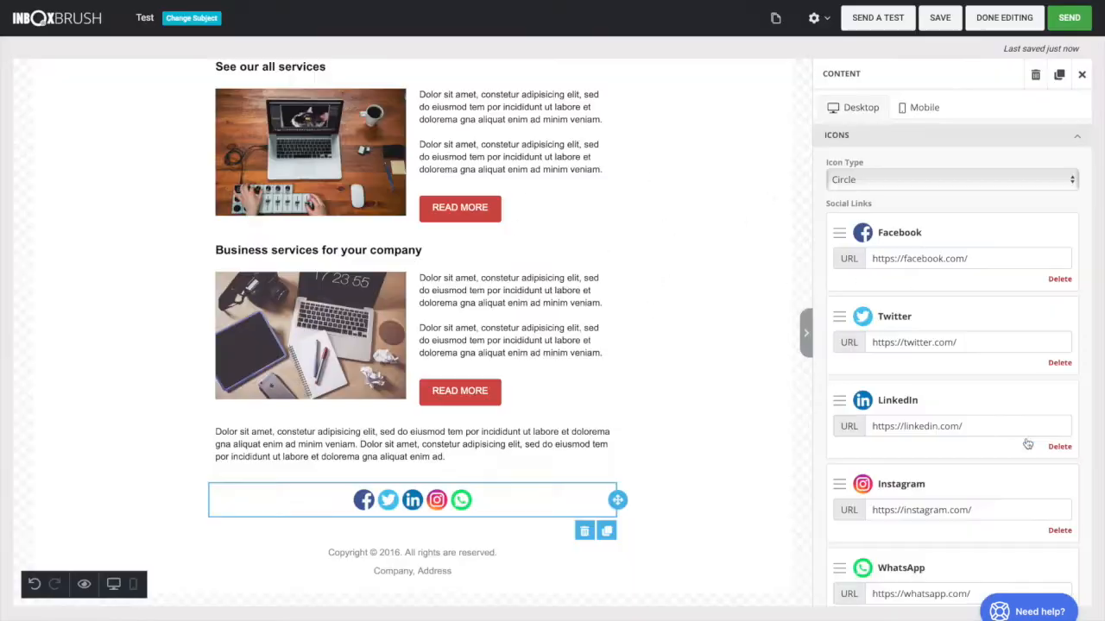
pyautogui.scroll(3)
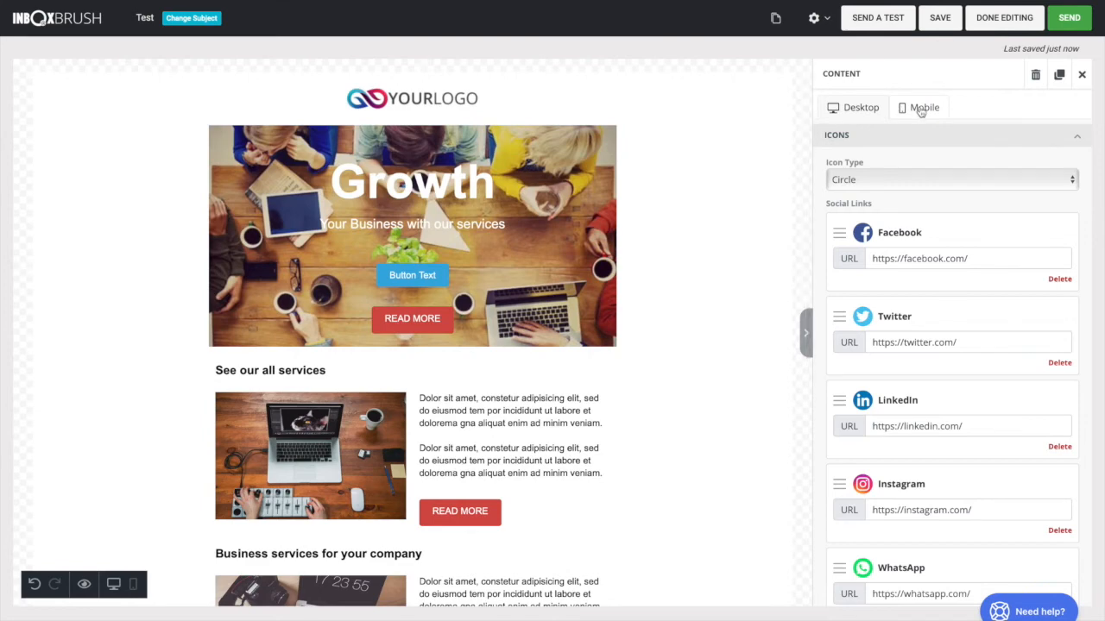
# Set the Growth heading font size to 48px in the mobile version.
pyautogui.click(919, 107)
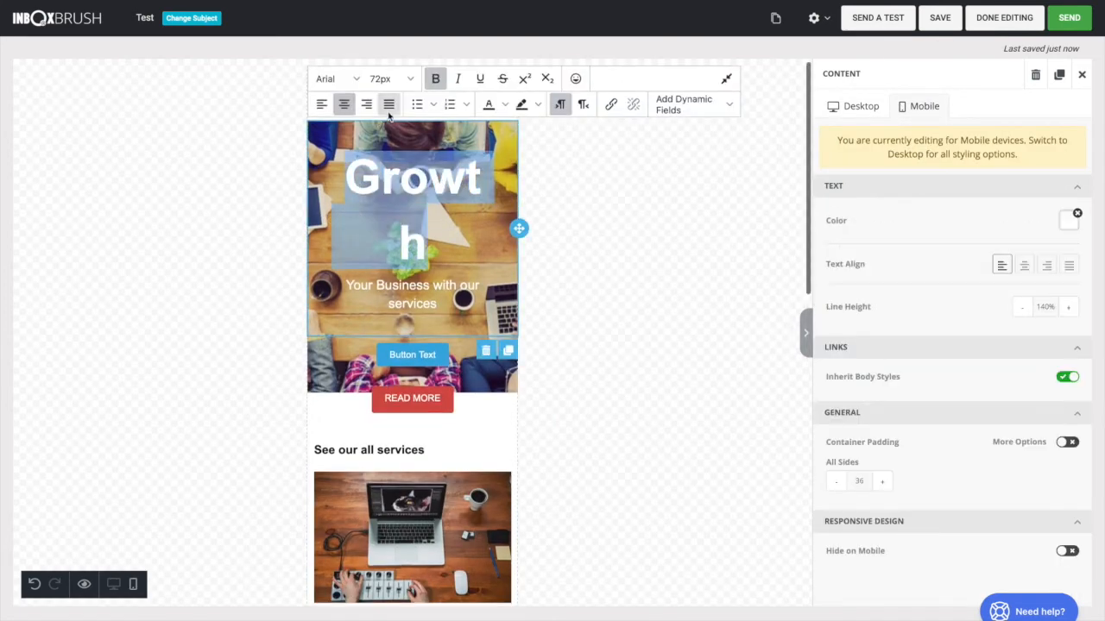
pyautogui.click(390, 78)
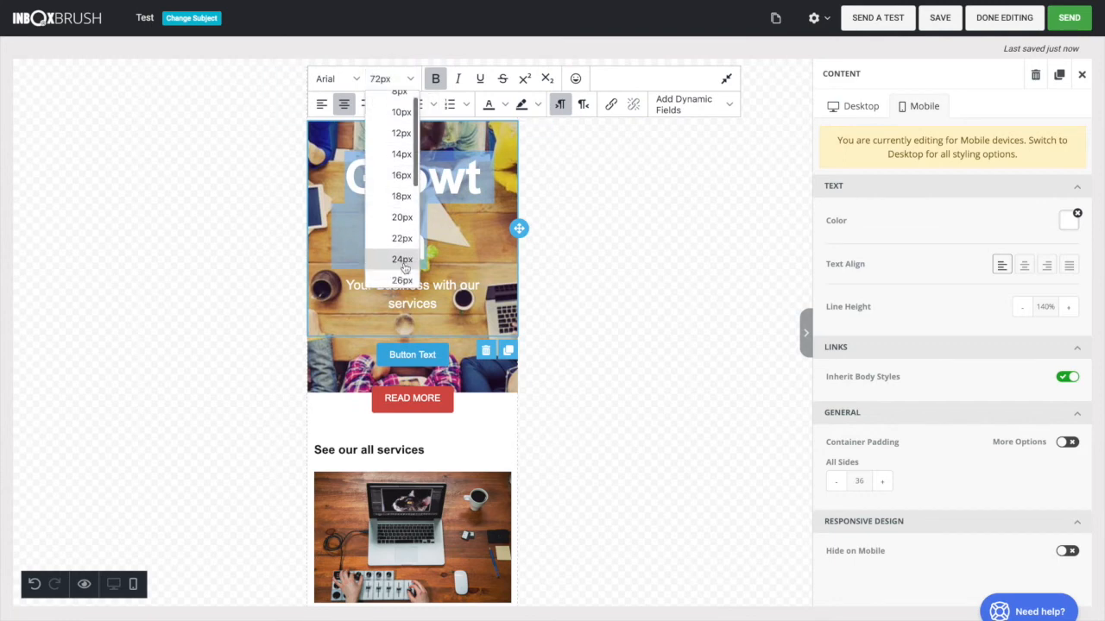
pyautogui.scroll(-3)
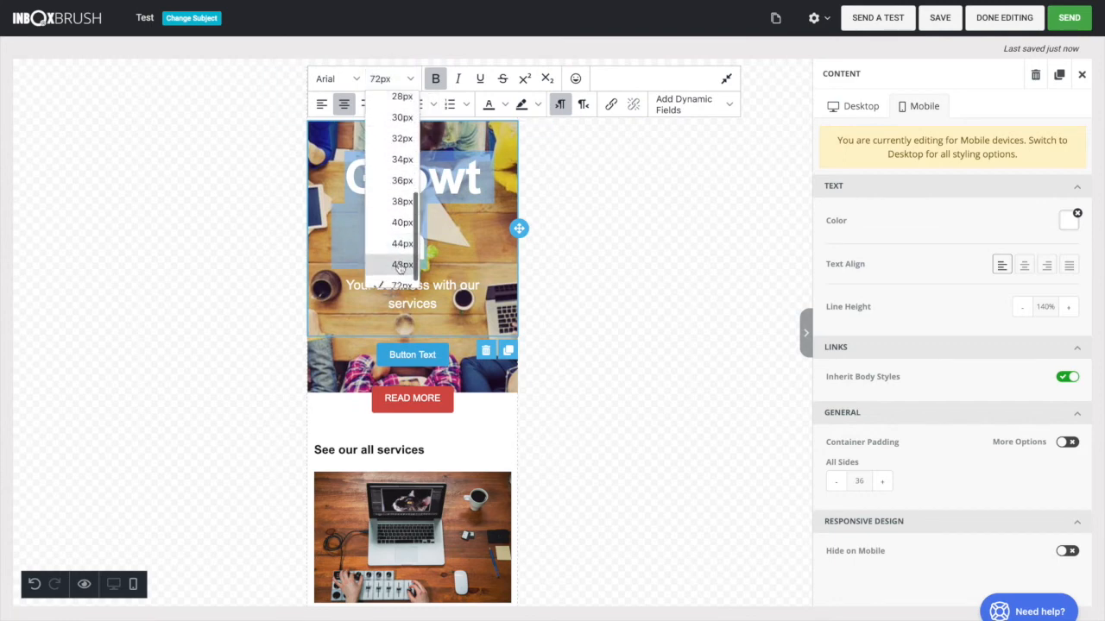
pyautogui.click(1067, 129)
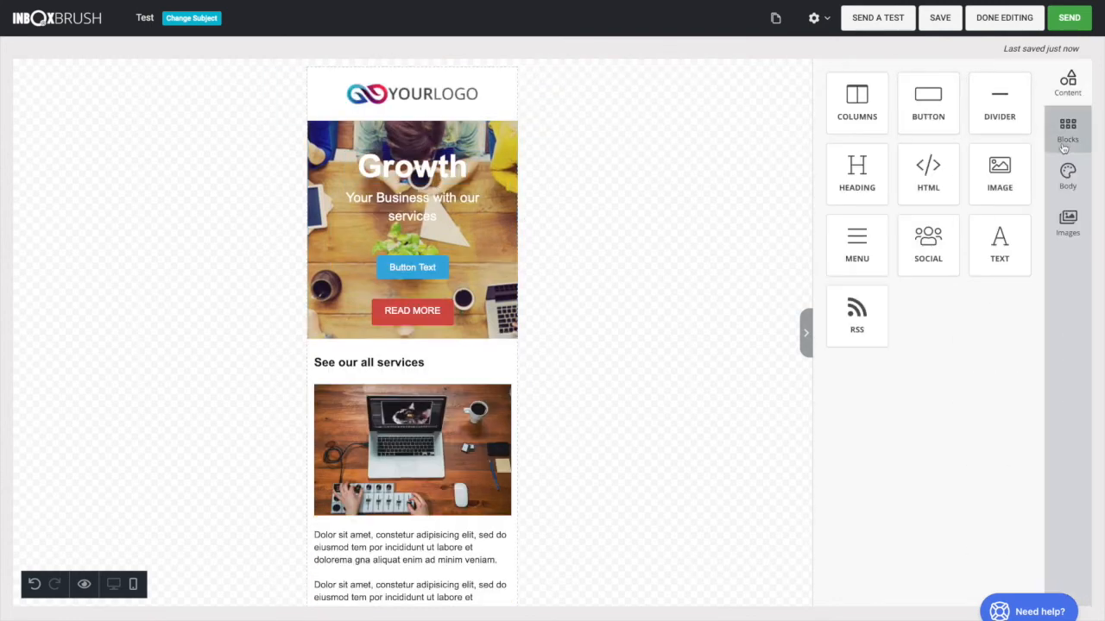